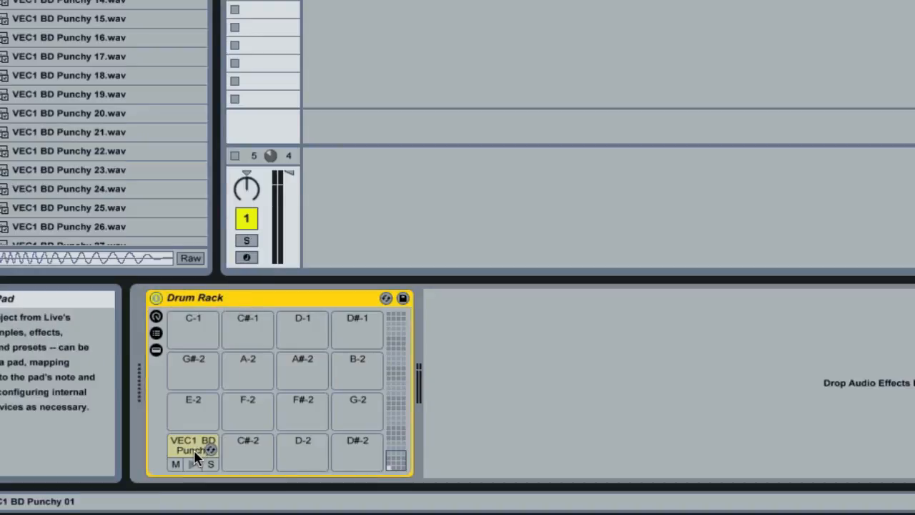
Step: Select and preview the kick pad, then raise the last kick hit to full velocity 127
click(192, 448)
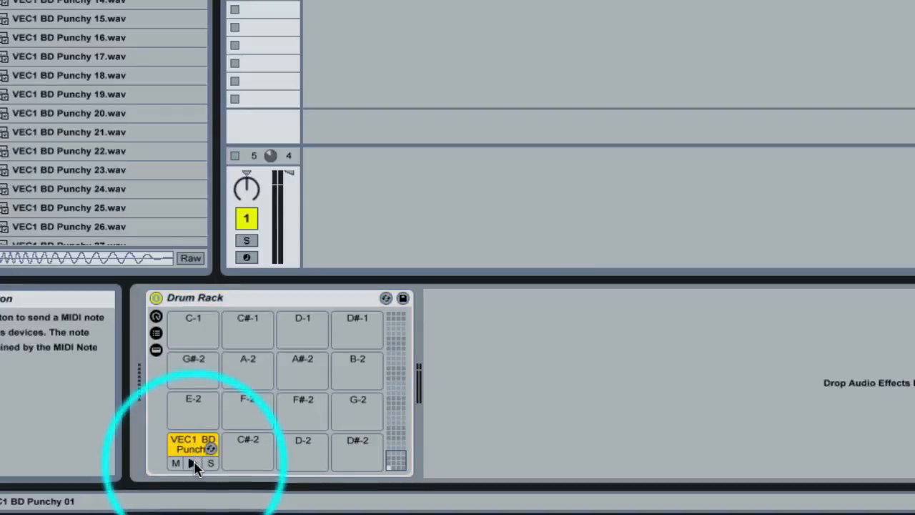
click(194, 444)
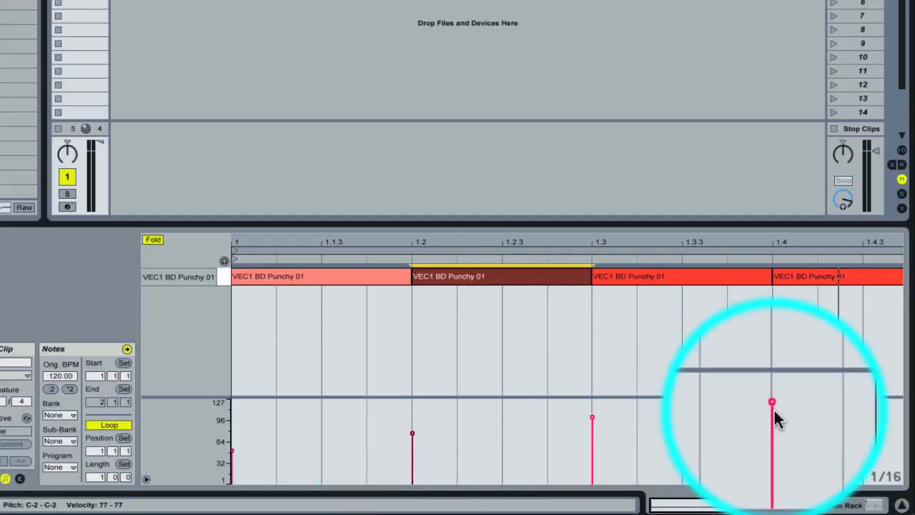
drag(771, 400, 771, 381)
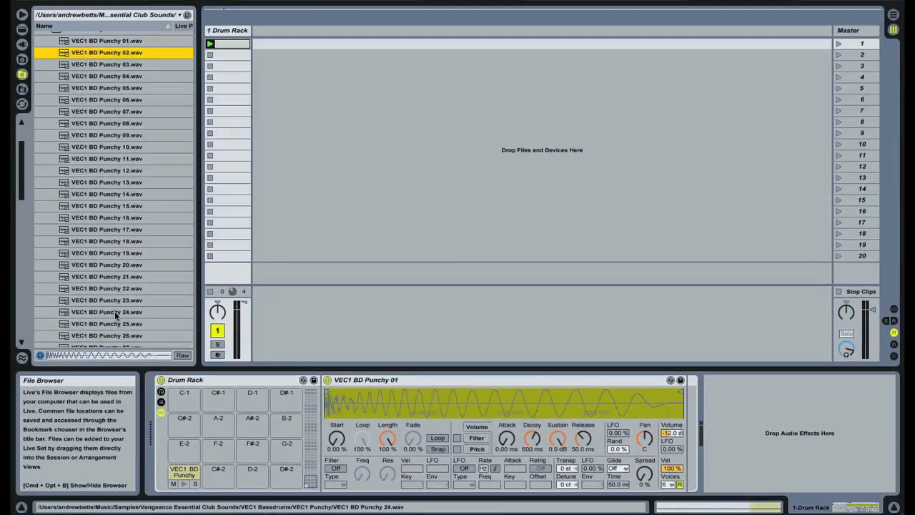
click(106, 51)
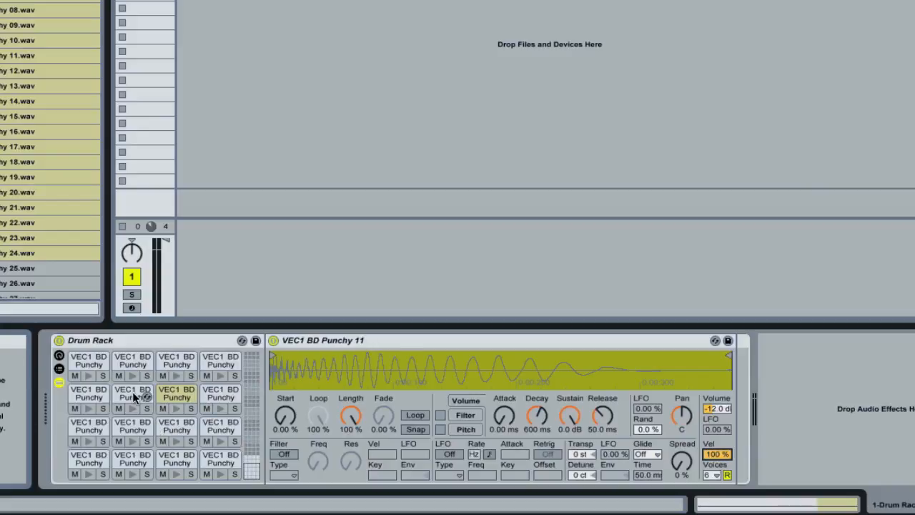
Step: Switch to other kick pads' Simplers to confirm Vel-to-Volume reads 100%
click(131, 394)
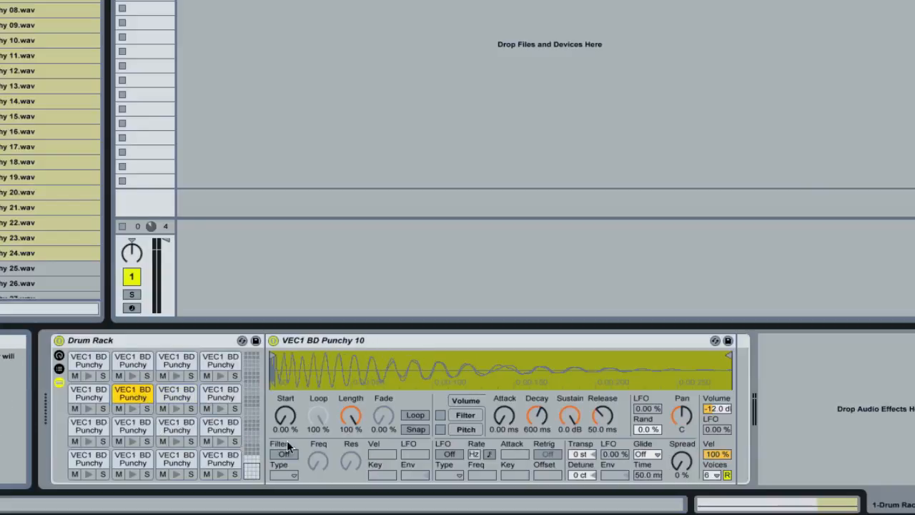
click(221, 429)
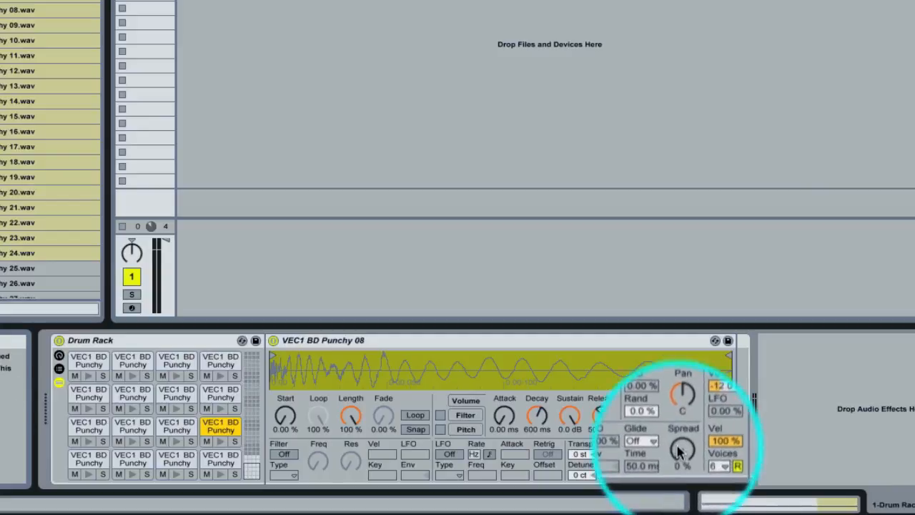
Step: Copy the 47% Spread value to all sibling pads, then view another pad's Simpler to check it
right_click(679, 450)
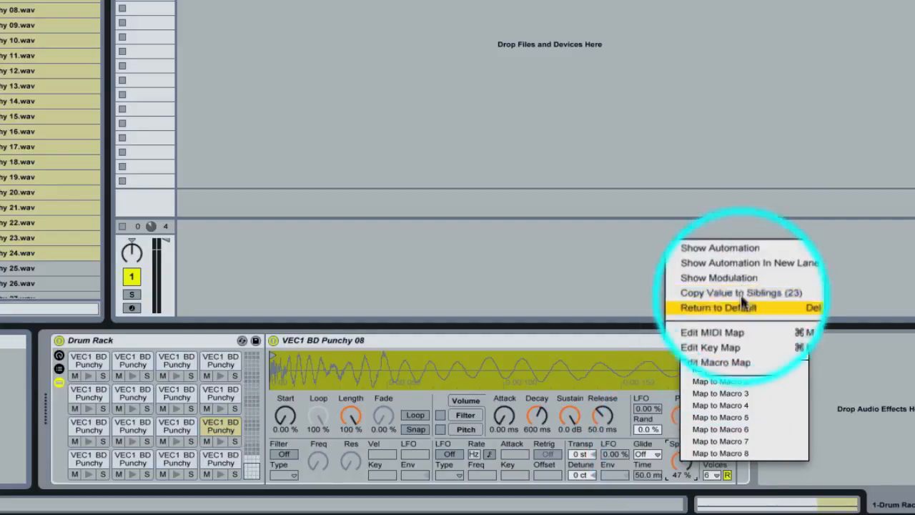
click(716, 306)
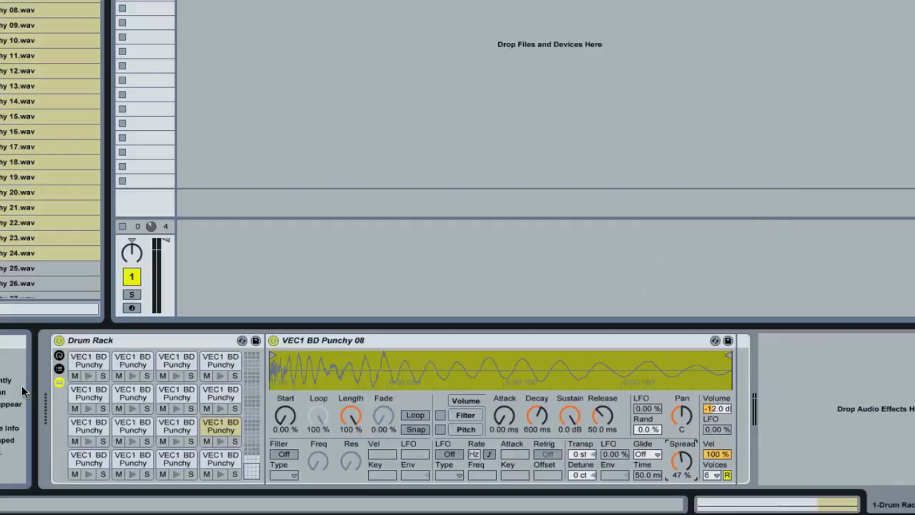
click(89, 425)
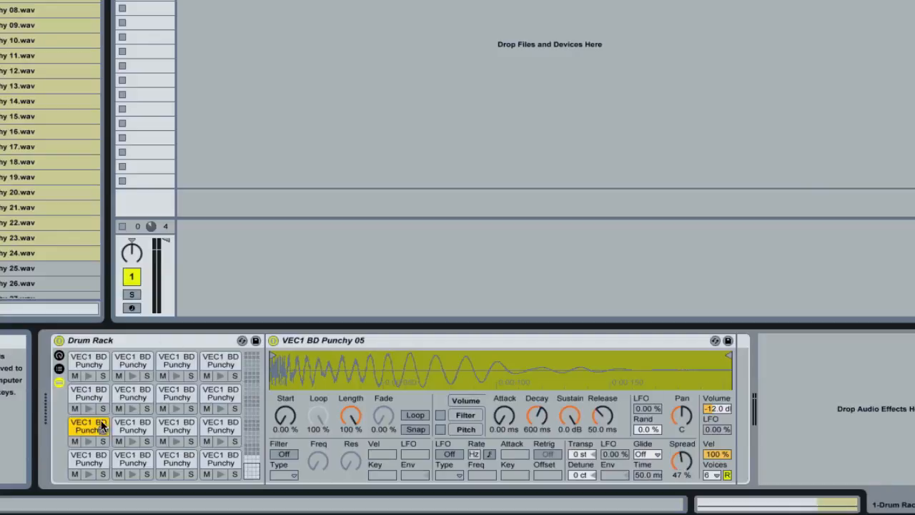
mouse_move(150, 403)
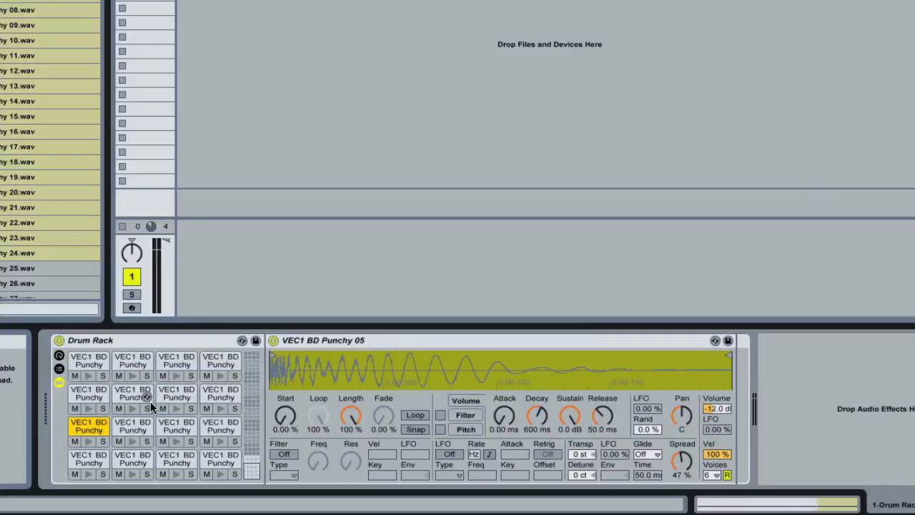